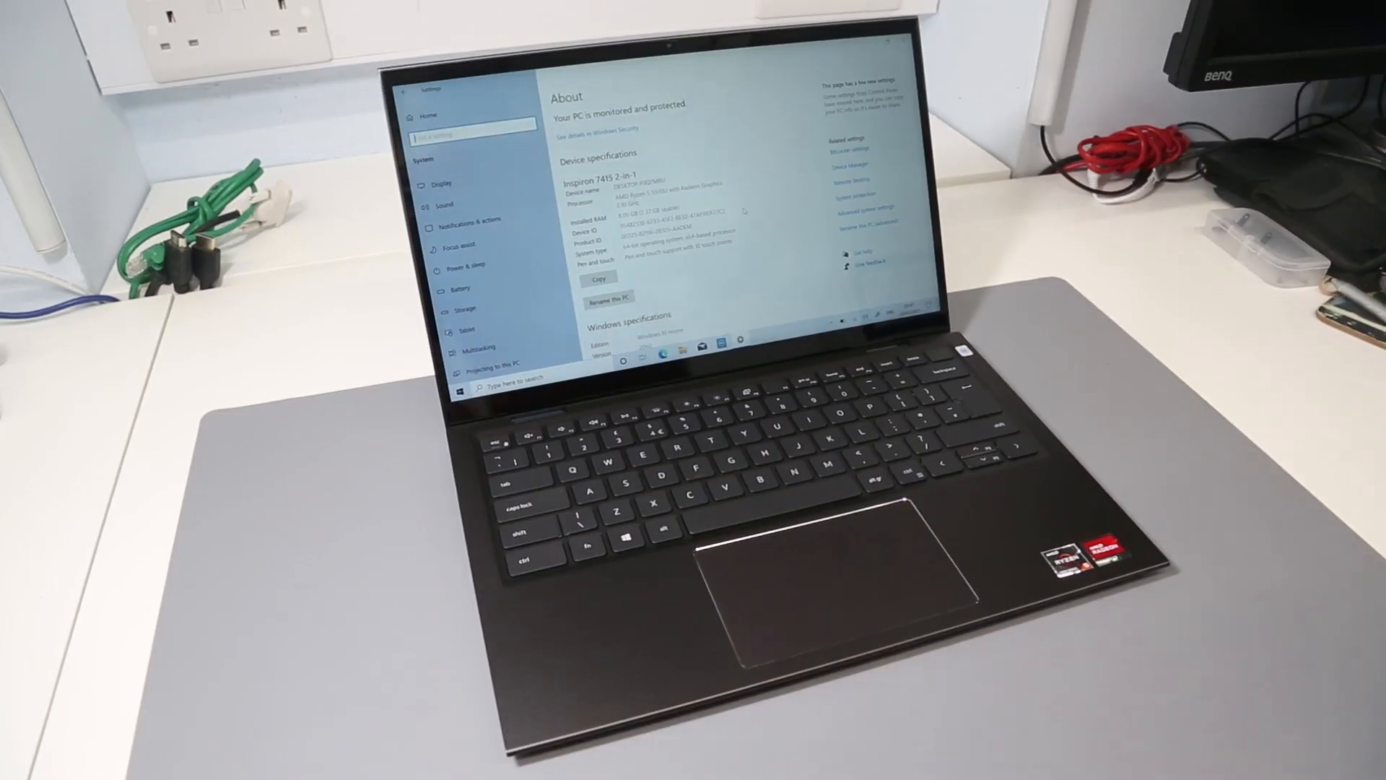
pyautogui.moveTo(1149, 530)
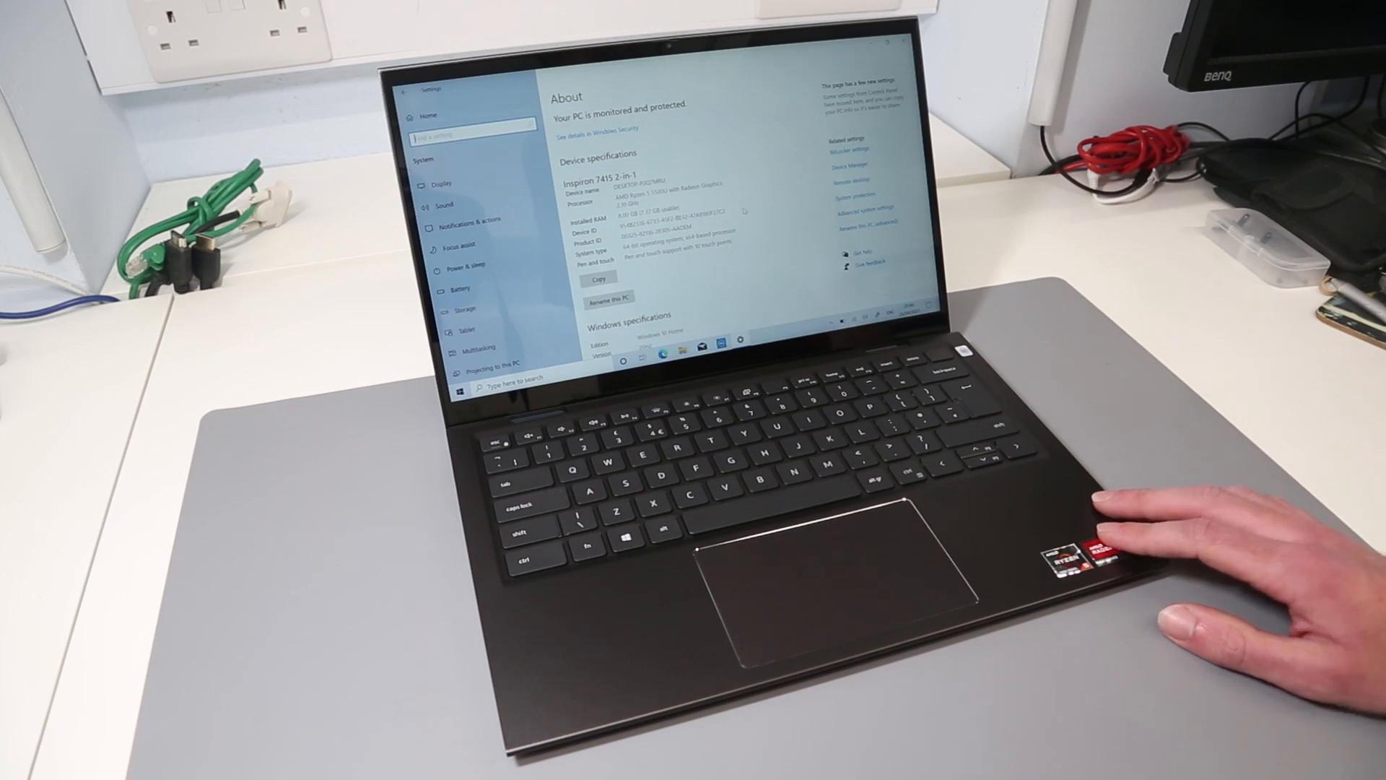
pyautogui.scroll(-3)
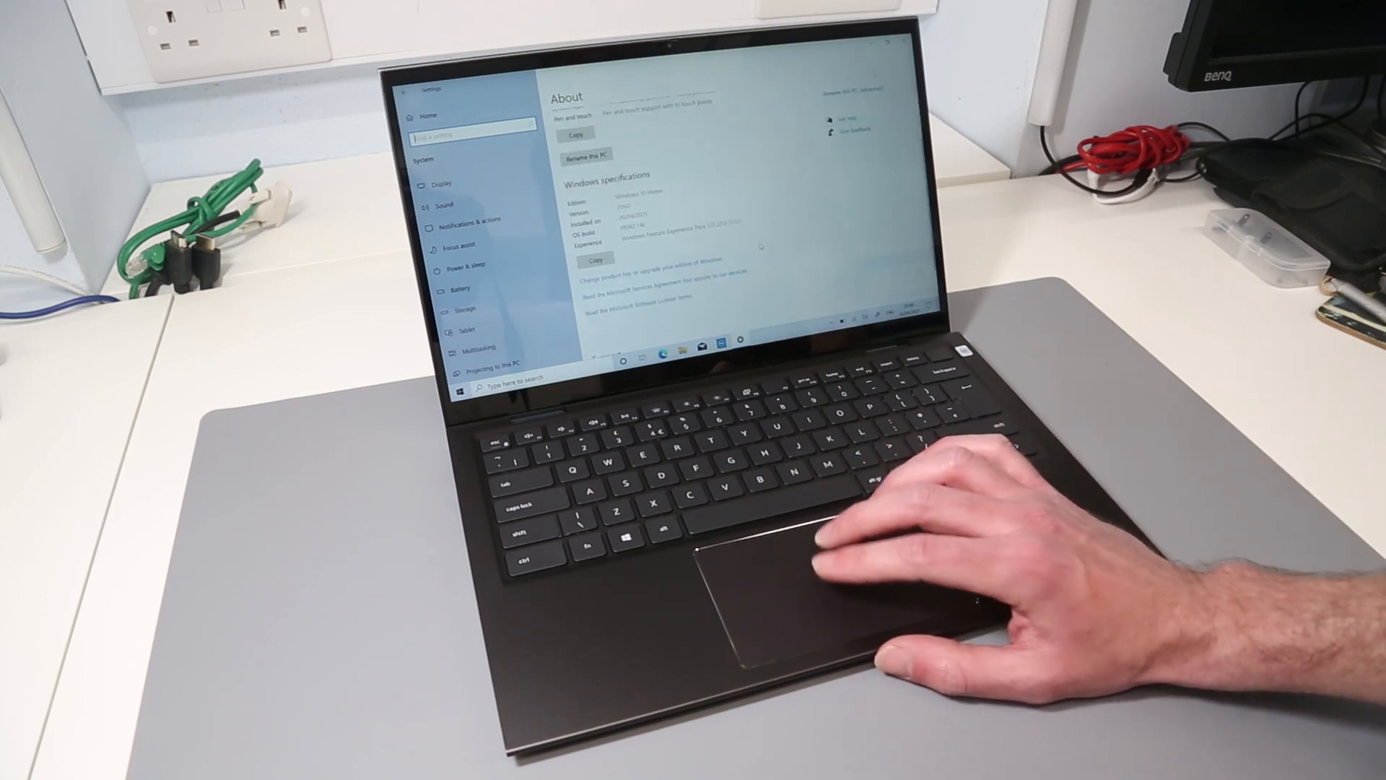
pyautogui.scroll(3)
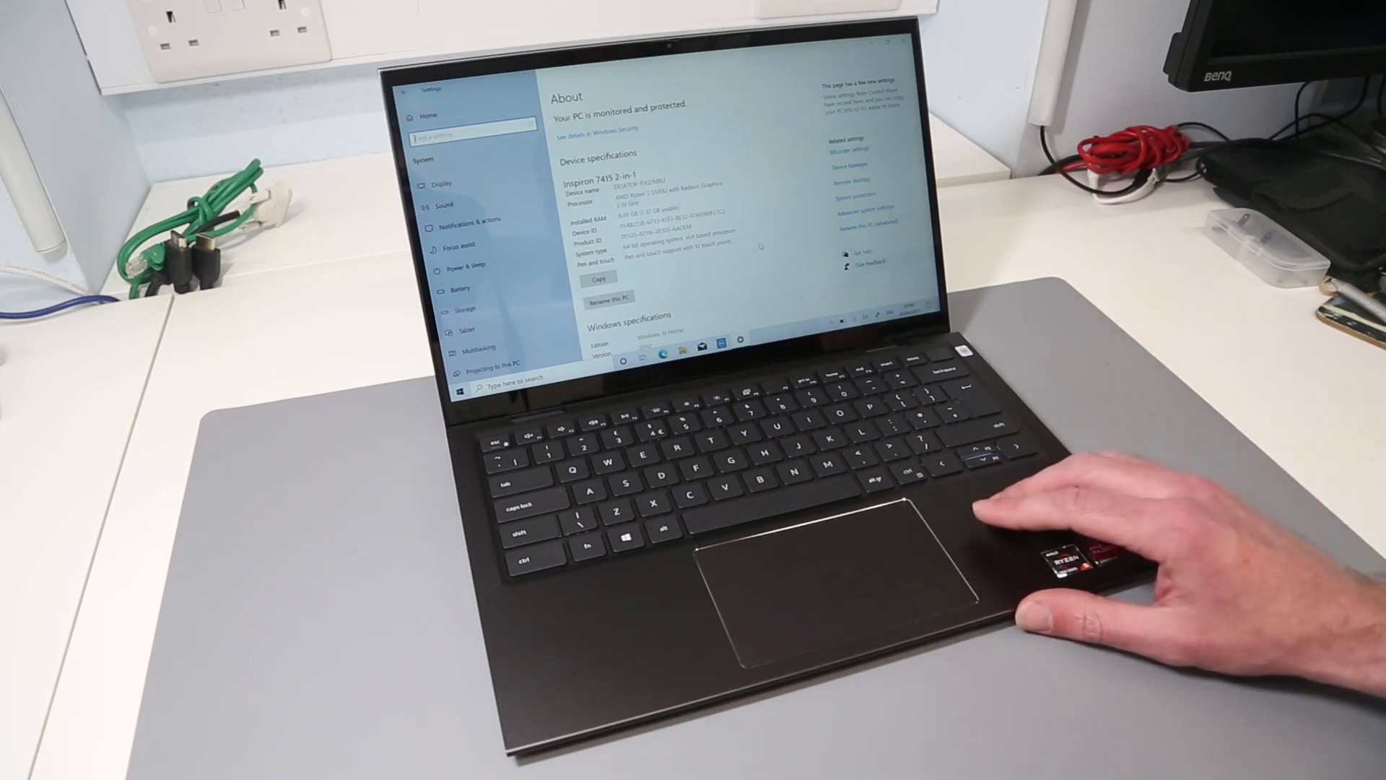
pyautogui.moveTo(1150, 486)
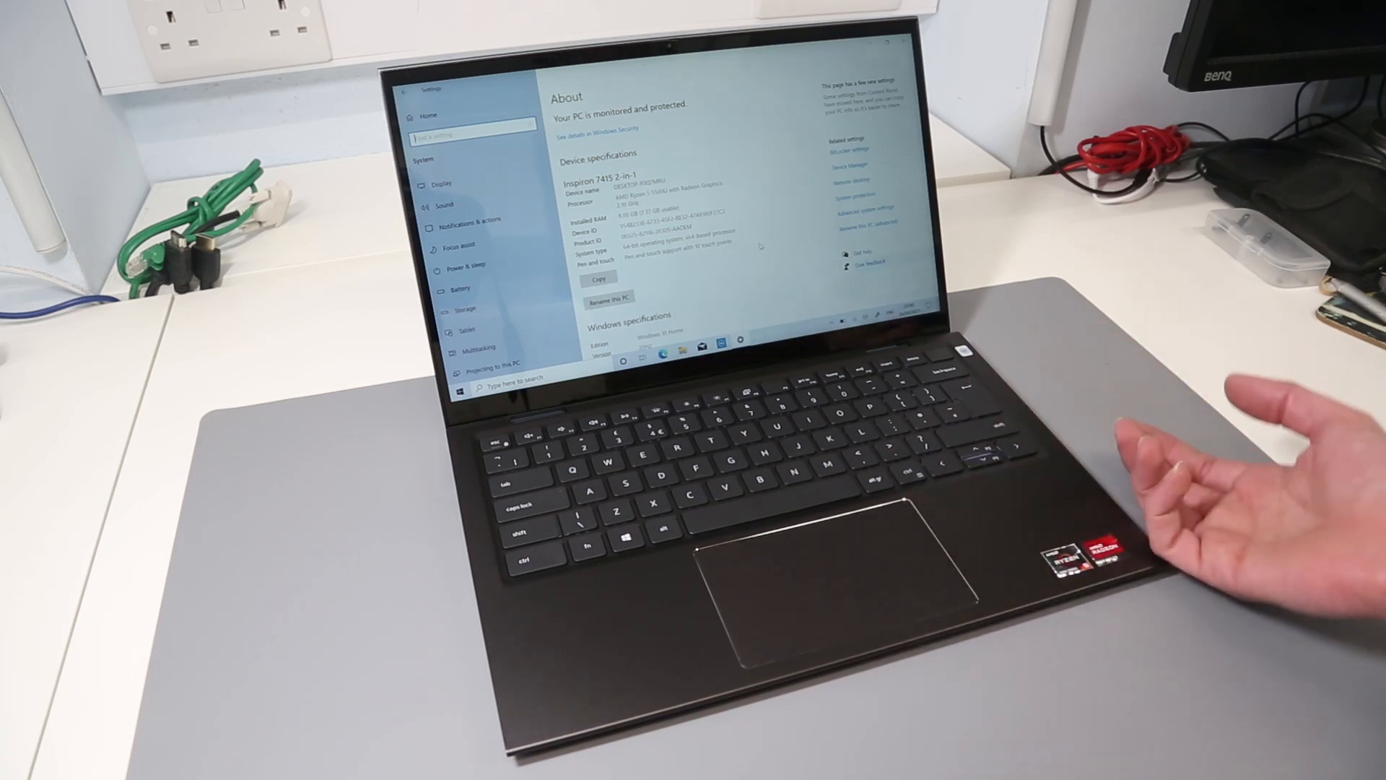